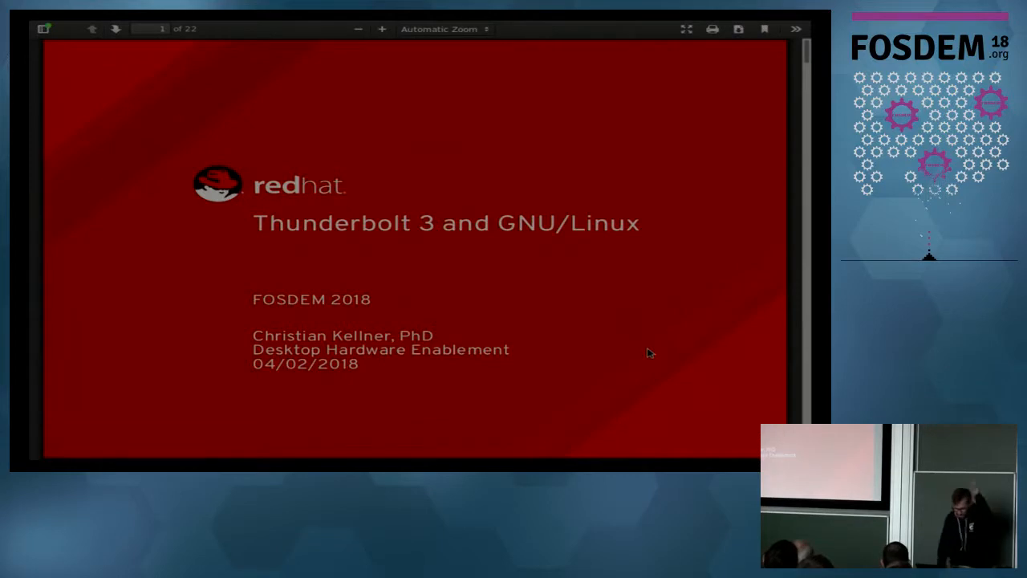
Move past the title slide to page 3, Intel's "The USB-C that does it all" quote.
scroll(down, 3)
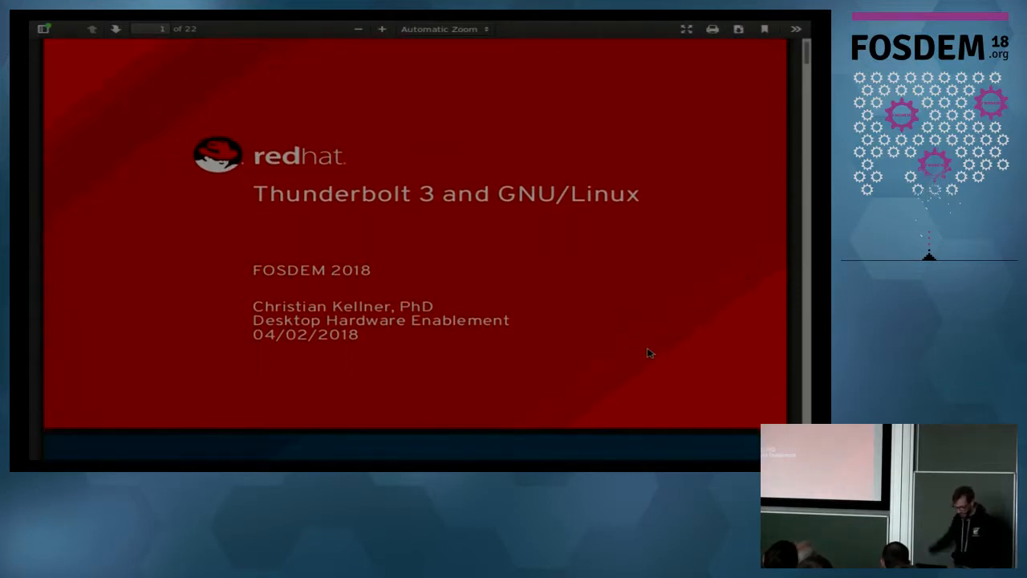
click(116, 29)
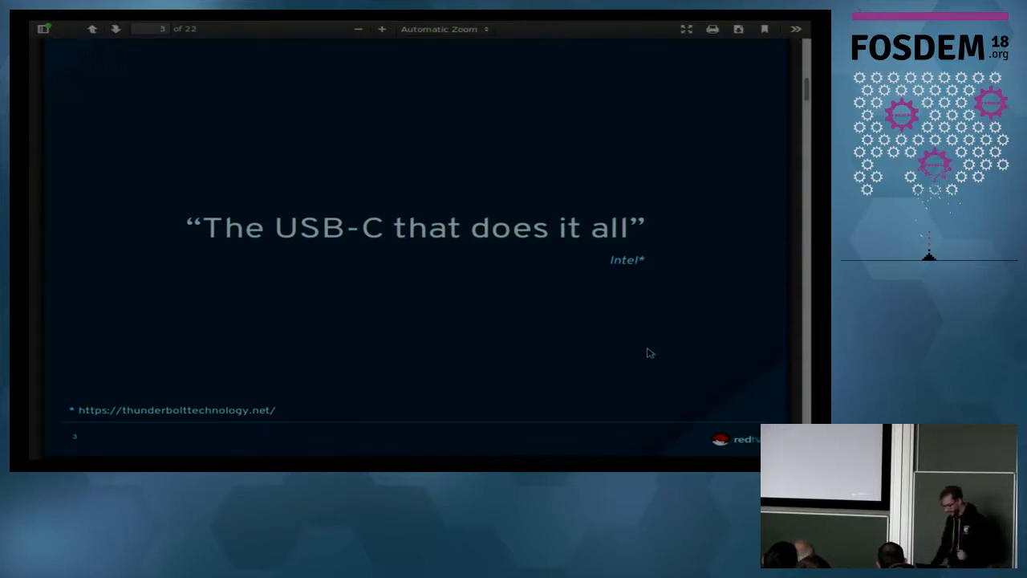
Advance to page 4, the Thunderbolt 3 Overview slide listing connector, speed and charging specs.
click(115, 29)
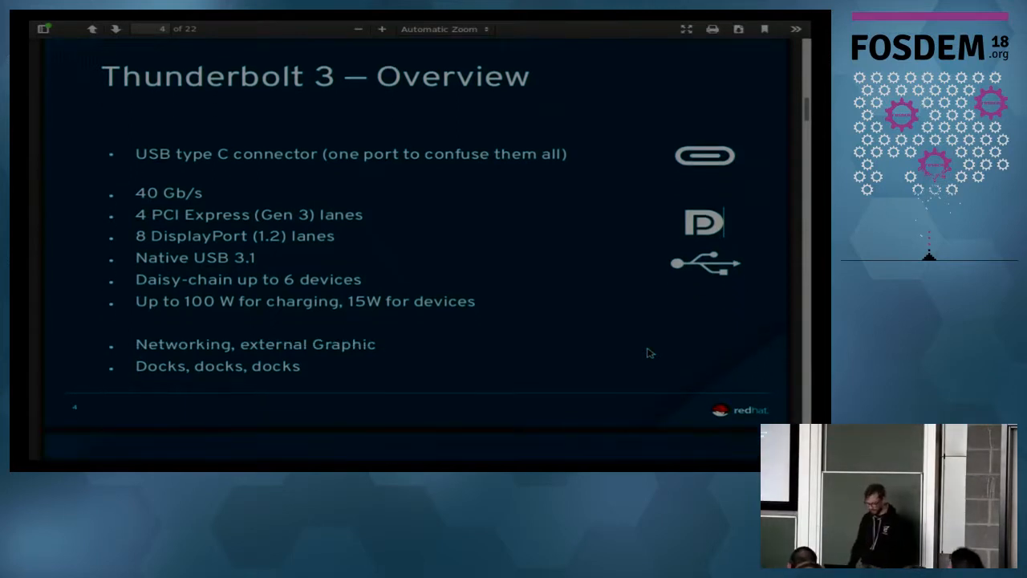
Advance to page 5, Connection Modes covering USB, DisplayPort and Thunderbolt.
click(115, 29)
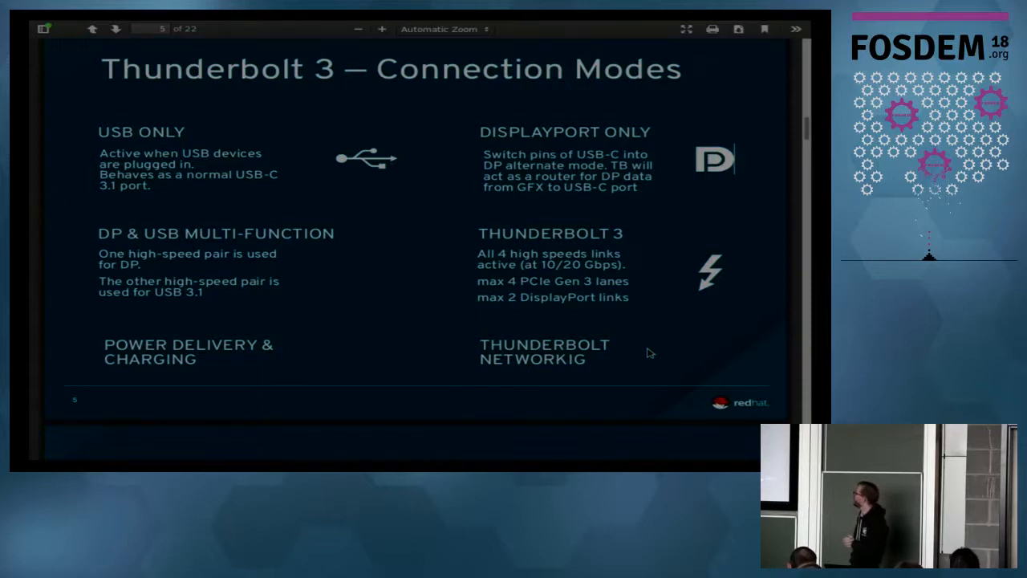
Page forward to the Security Modes slides showing NONE, USER, DP ONLY and SECURE.
click(116, 29)
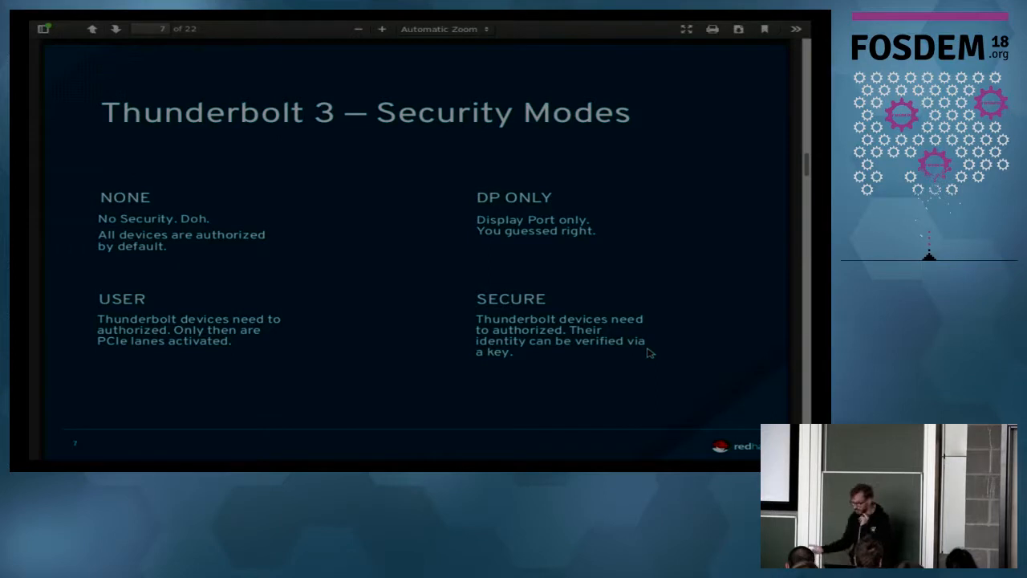
click(116, 29)
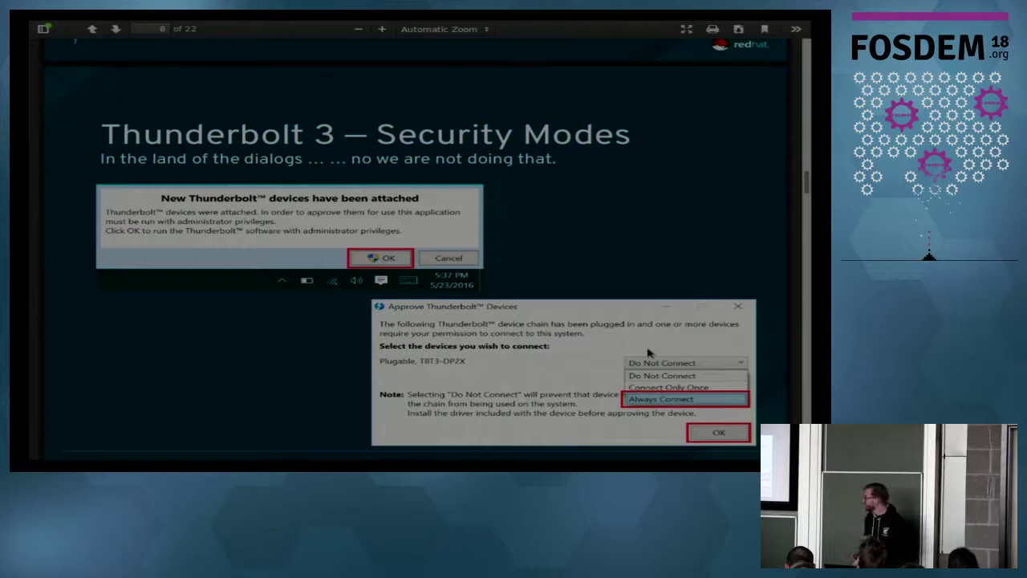
Page past the GNU/Linux section divider to page 10's boltd, D-Bus and GNOME diagram.
click(116, 29)
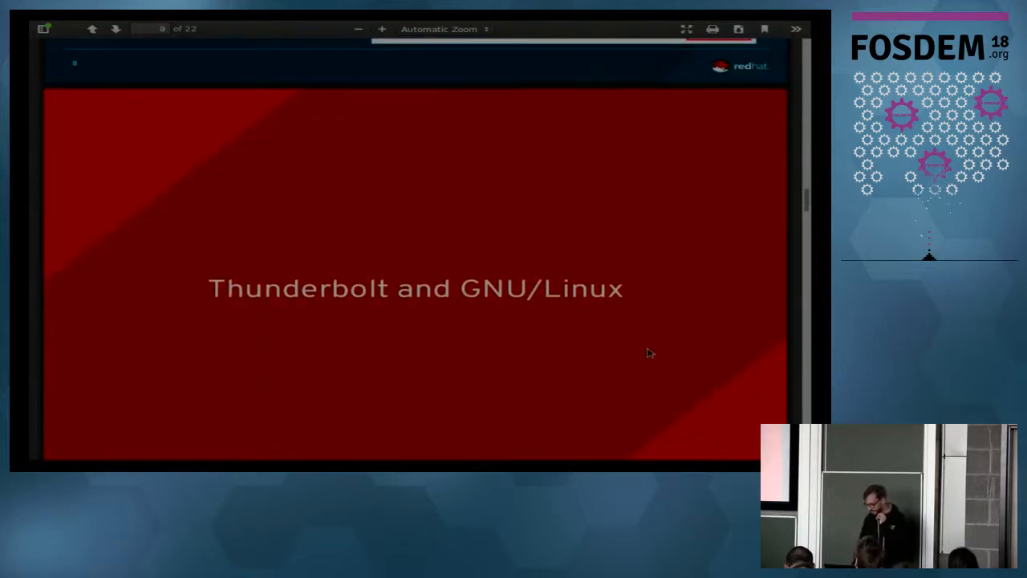
click(115, 29)
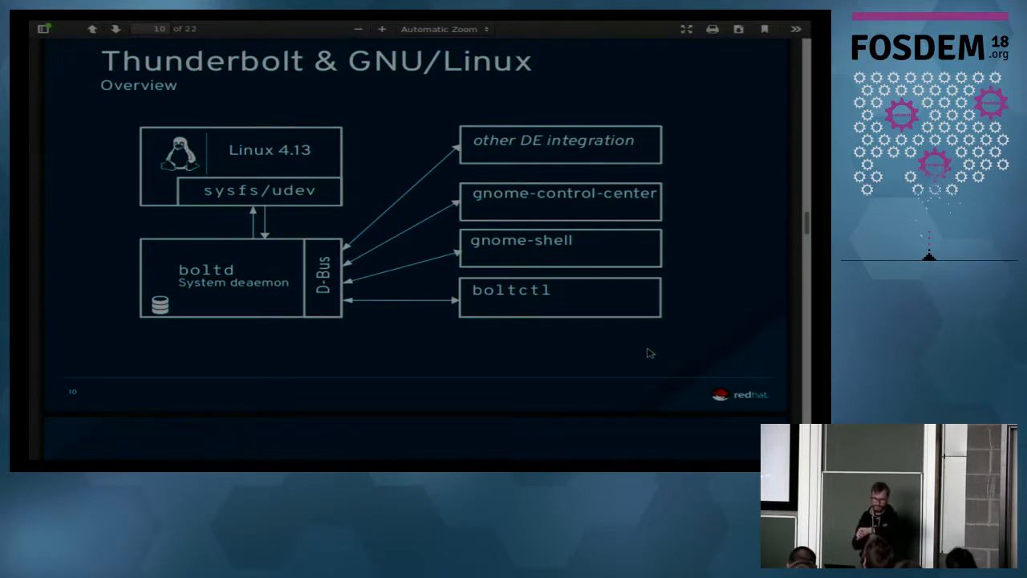
Advance to page 11, Kernel Interface showing the Thunderbolt sysfs tree.
click(115, 29)
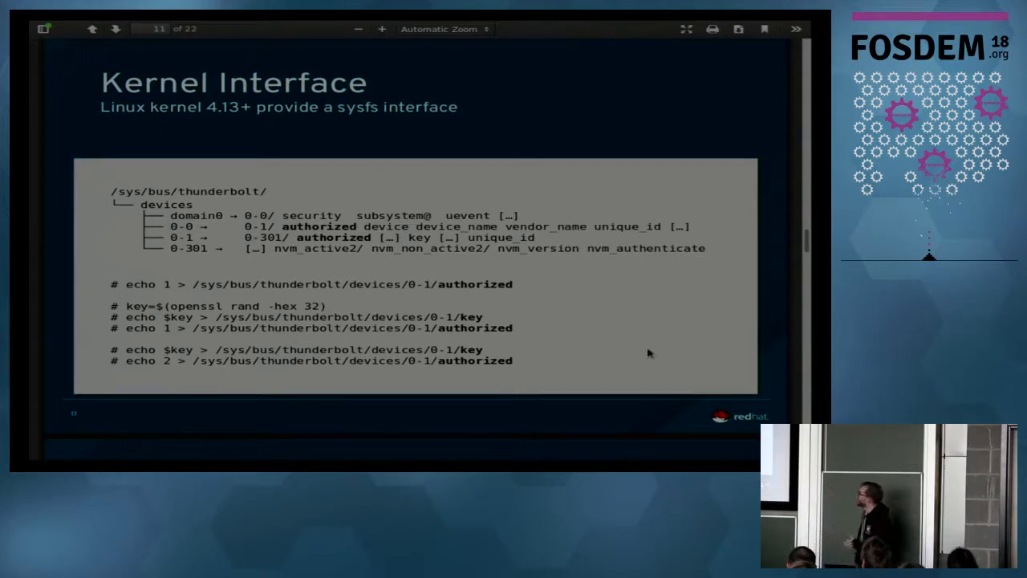
Advance to page 12, firmware updates via fwupd and LVFS.
click(115, 28)
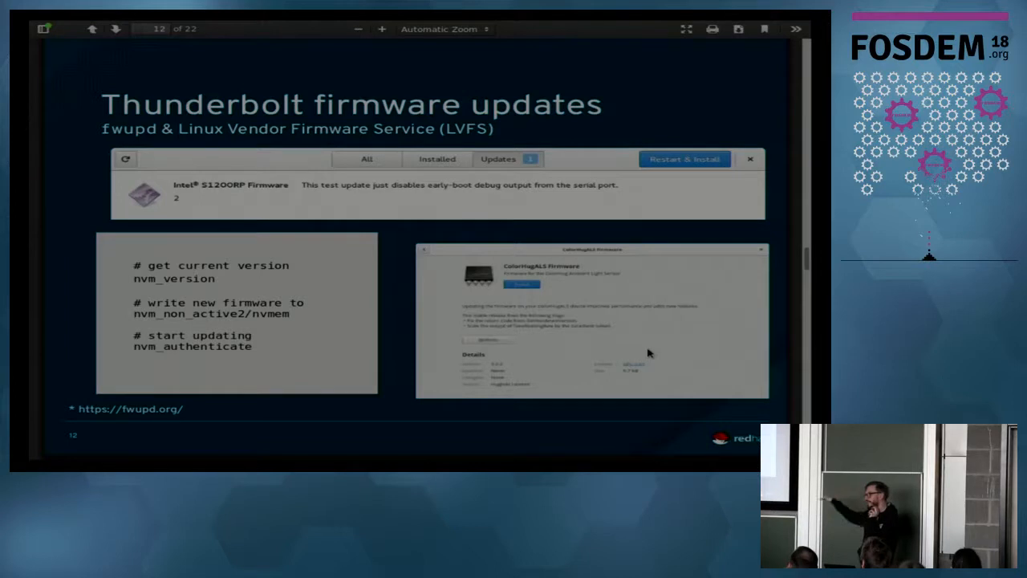
Advance to page 13, the boltd daemon slide listing D-Bus API, enrollment and policy.
click(116, 29)
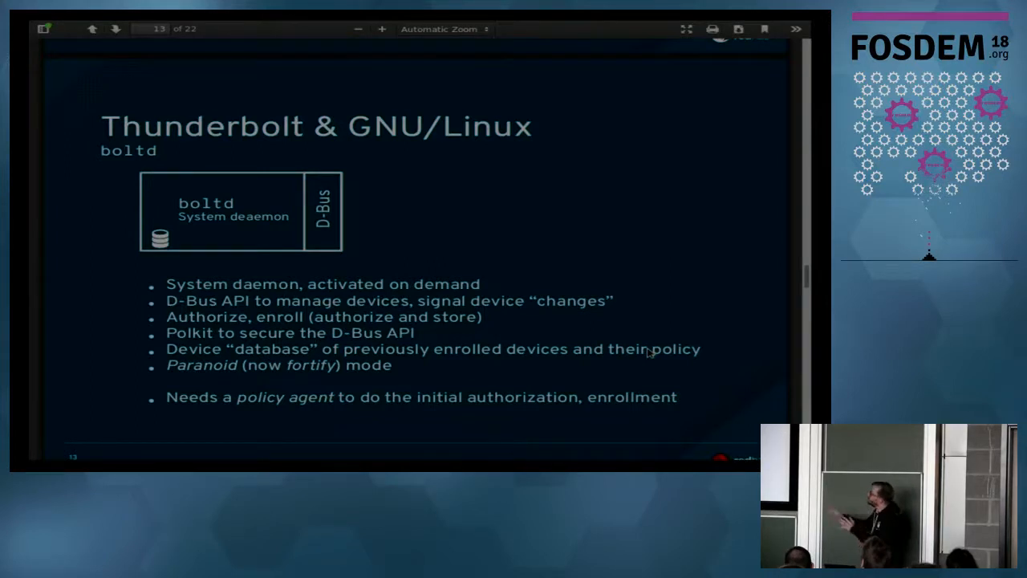
Page through the boltd manager and device interface slides to page 16, boltctl.
click(116, 29)
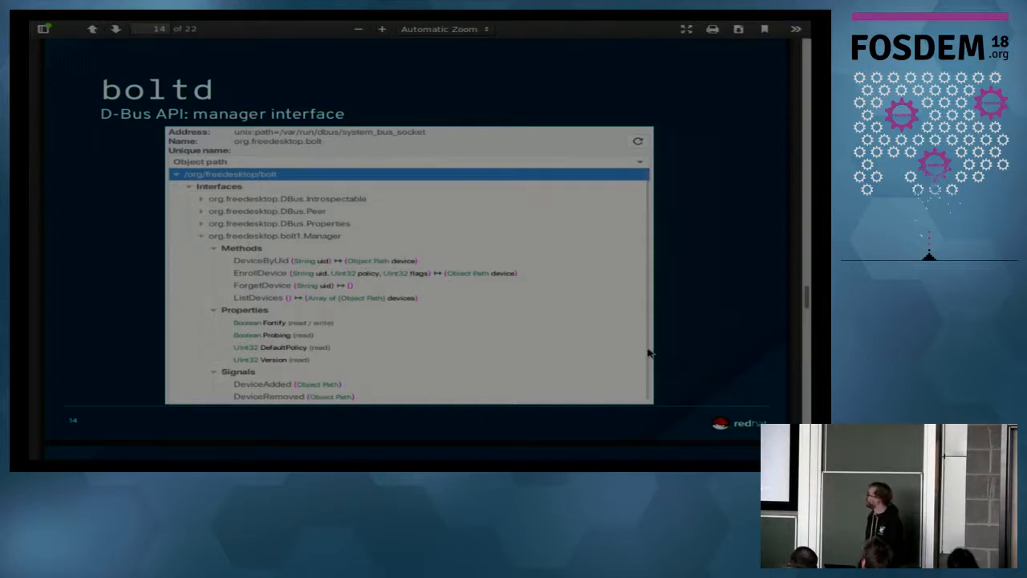
click(116, 29)
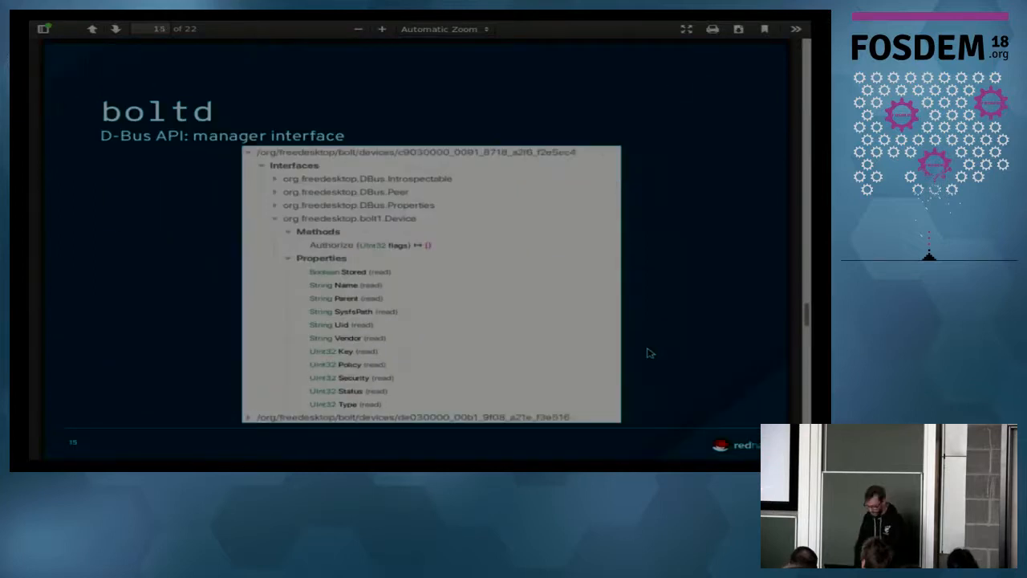
click(115, 29)
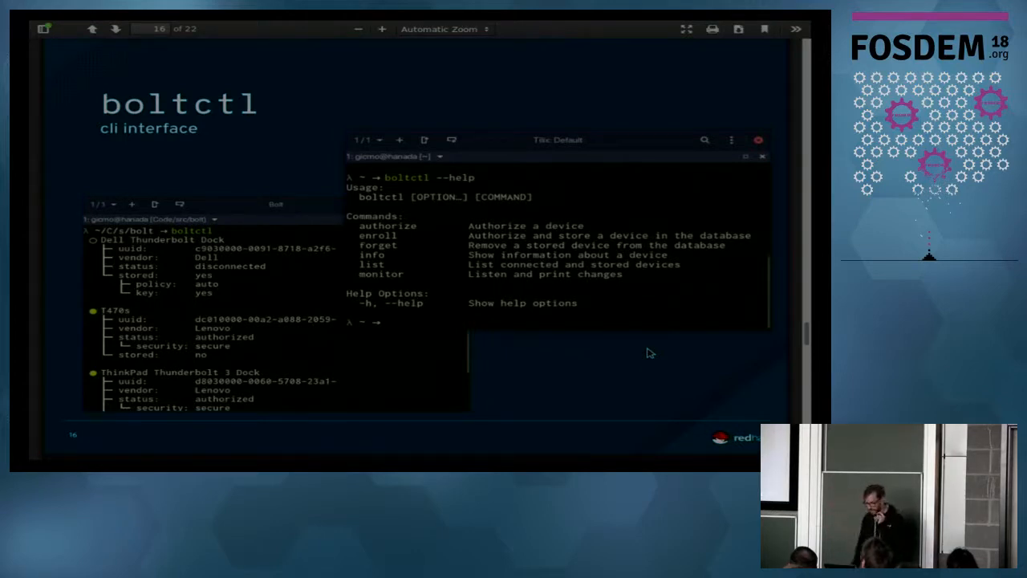
Land on page 17, the gnome-shell policy agent flowchart, after briefly revisiting boltctl.
click(116, 29)
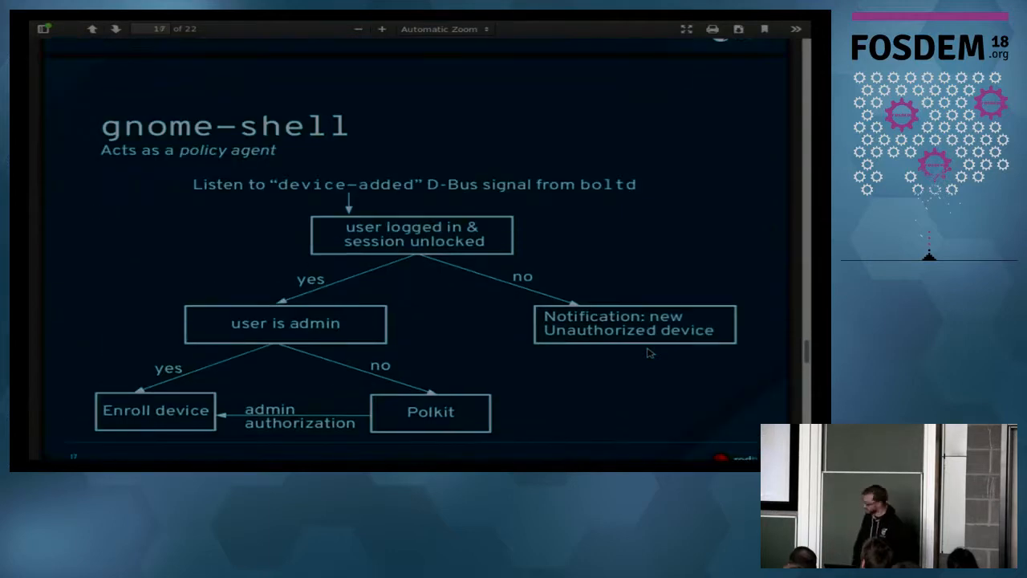
click(91, 29)
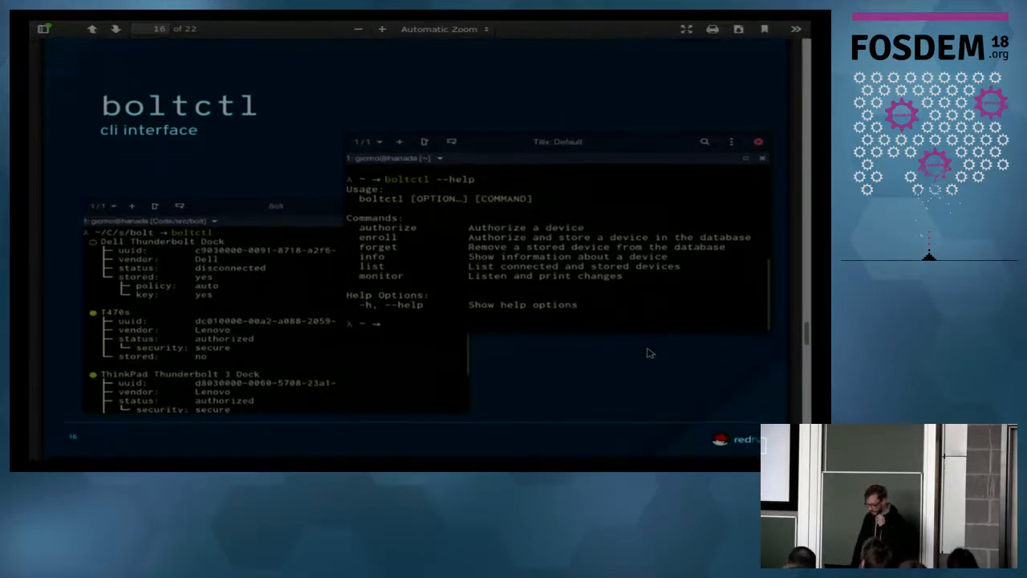
click(116, 29)
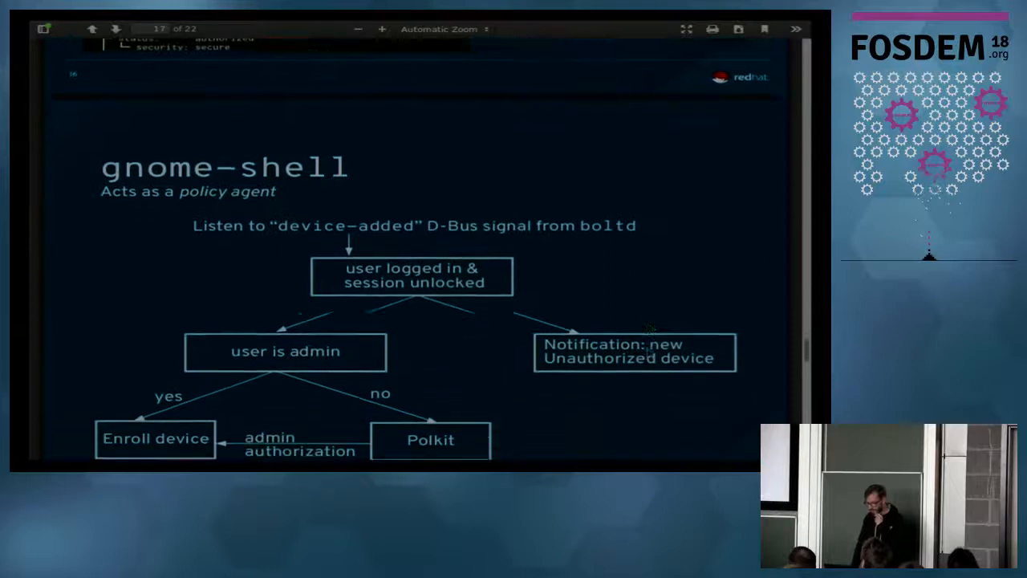
scroll(down, 3)
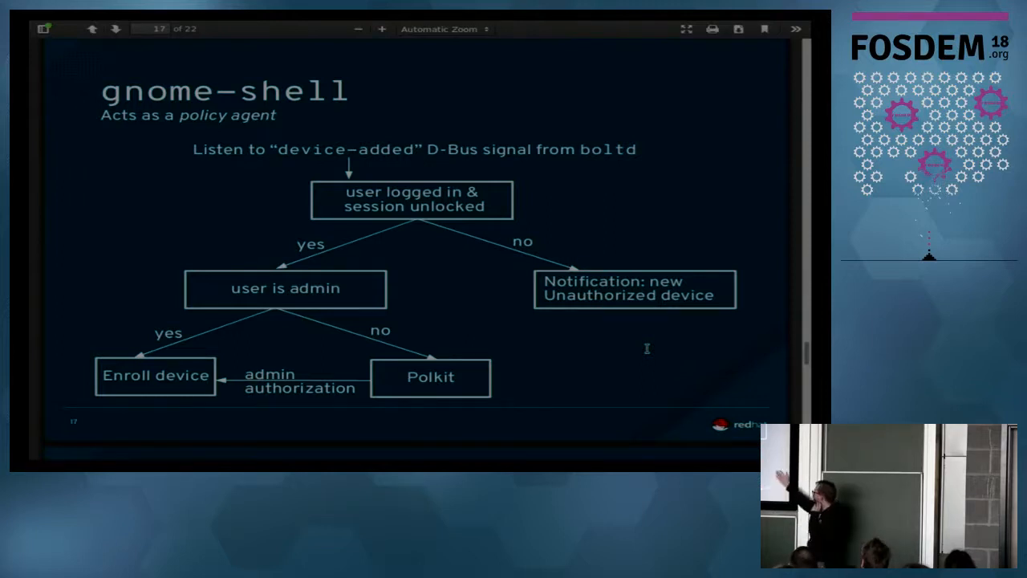
scroll(down, 3)
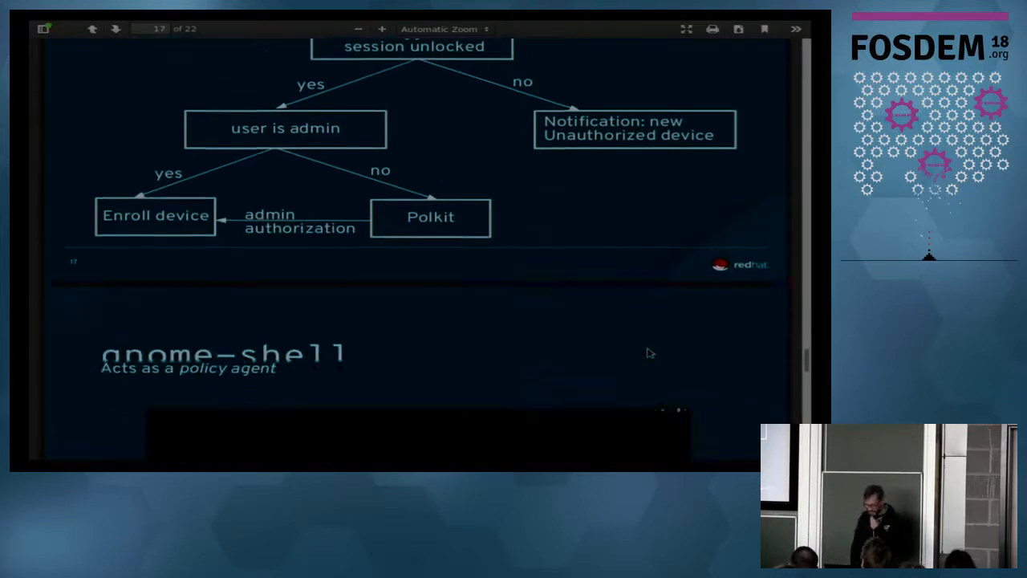
Page forward past the lock-screen slide (18) to slide 19 on gnome-shell bus-activity feedback.
click(116, 29)
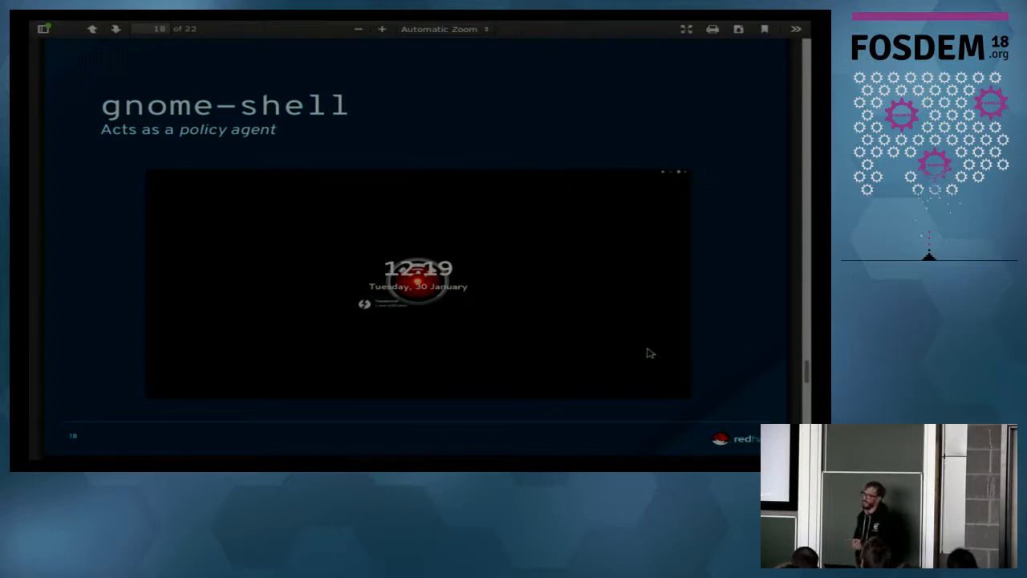
scroll(down, 3)
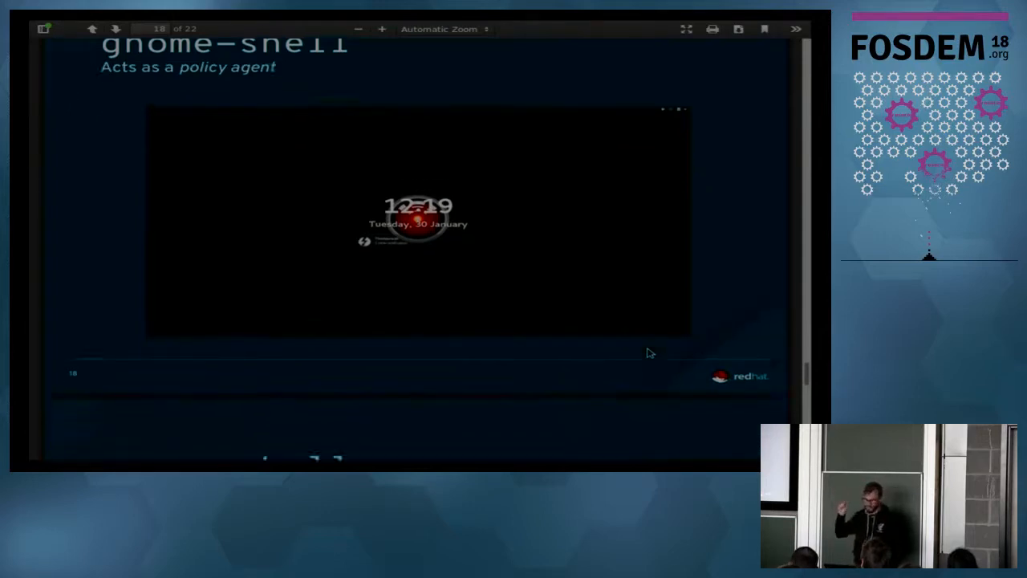
click(114, 28)
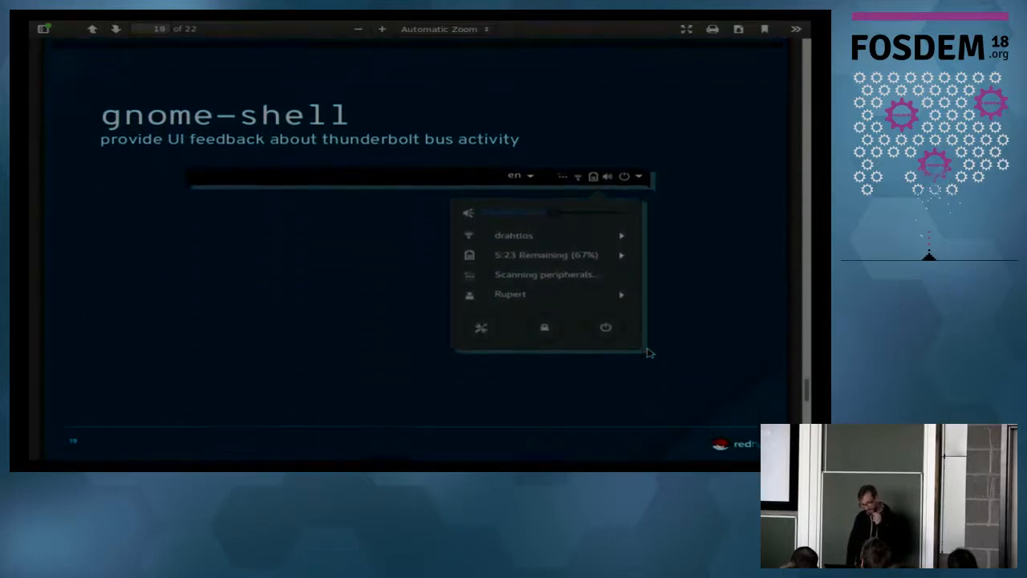
Advance to slide 20, gnome-control-center managing Thunderbolt devices.
click(116, 29)
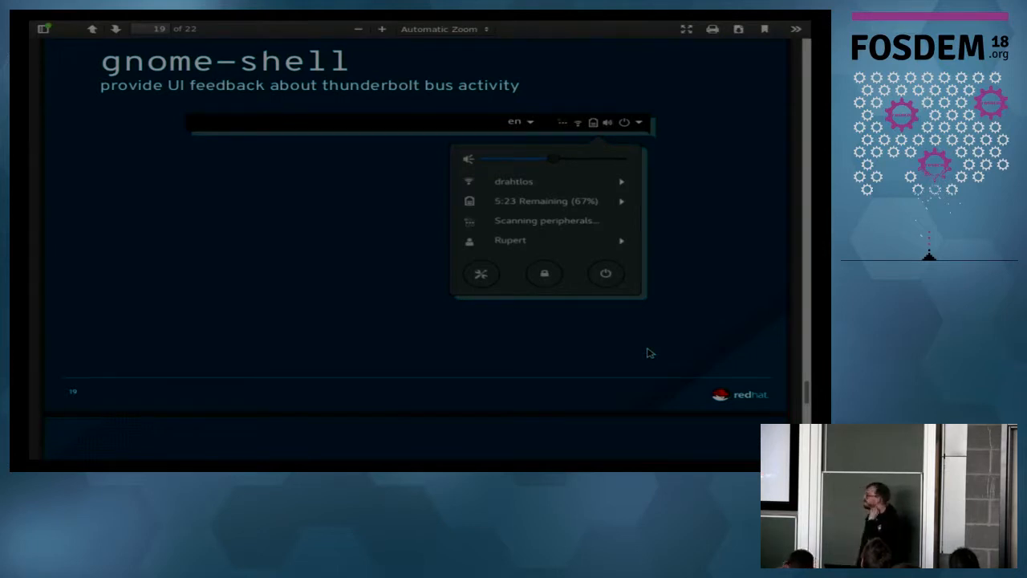
click(116, 29)
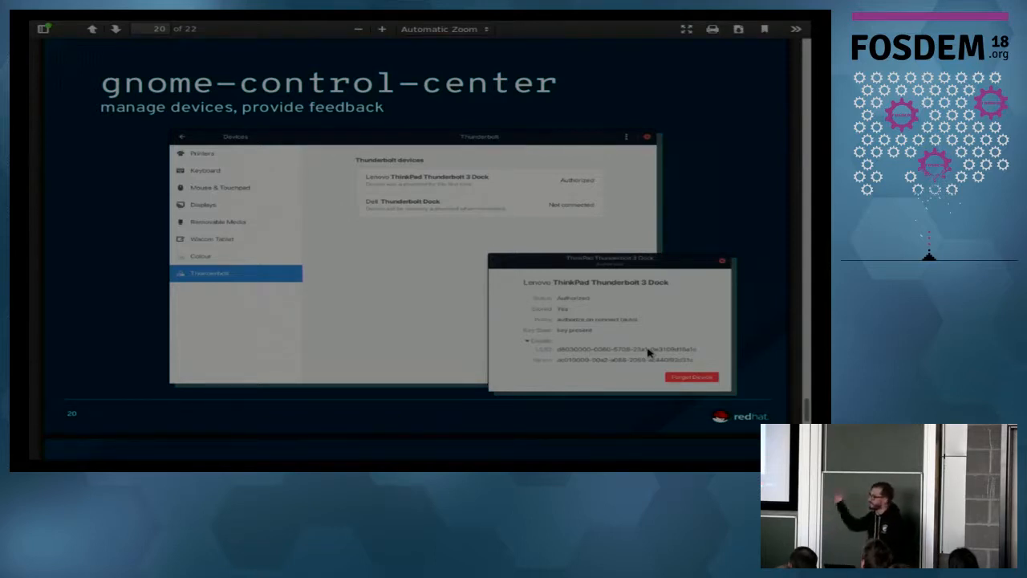
Advance through slide 21 to the final Red Hat Thank You slide, page 22.
click(115, 29)
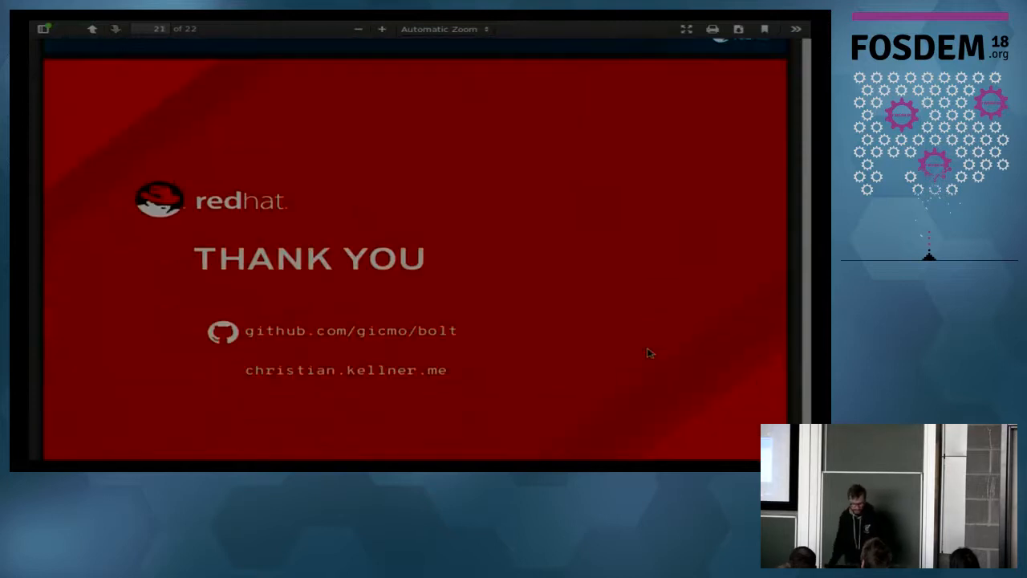
click(116, 28)
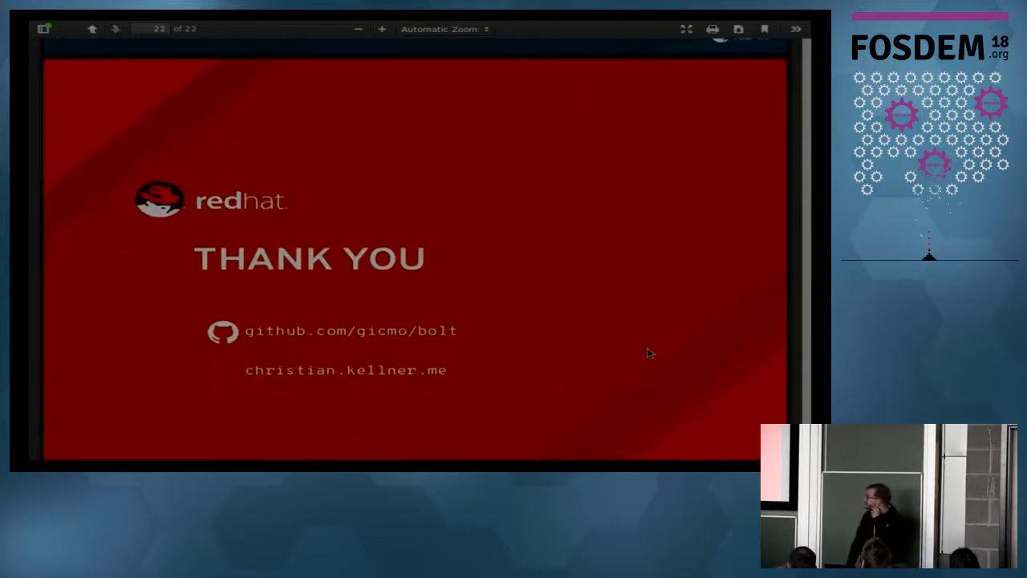